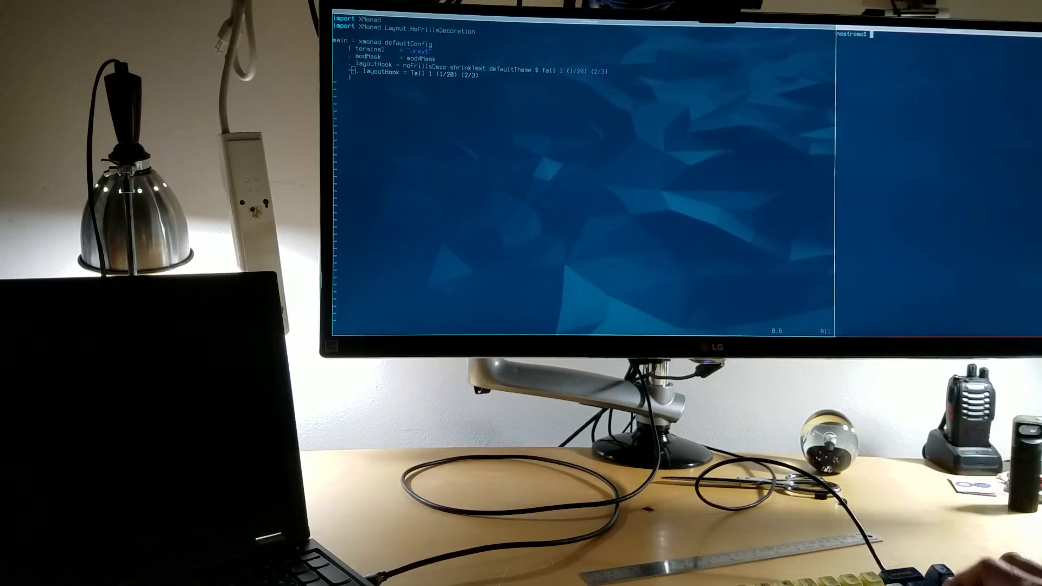
text(i3lock)
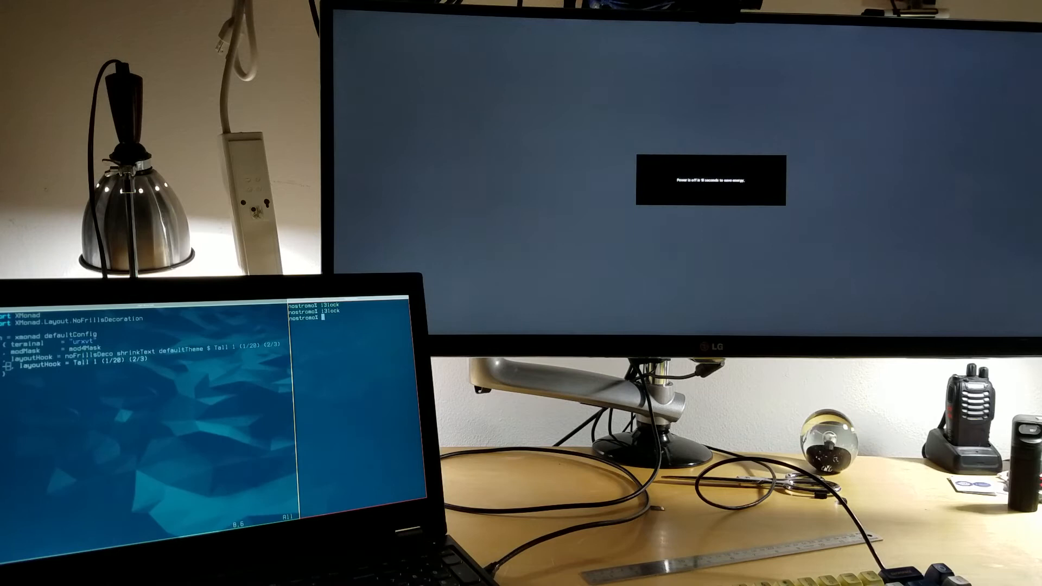
text(lkn.jlk)
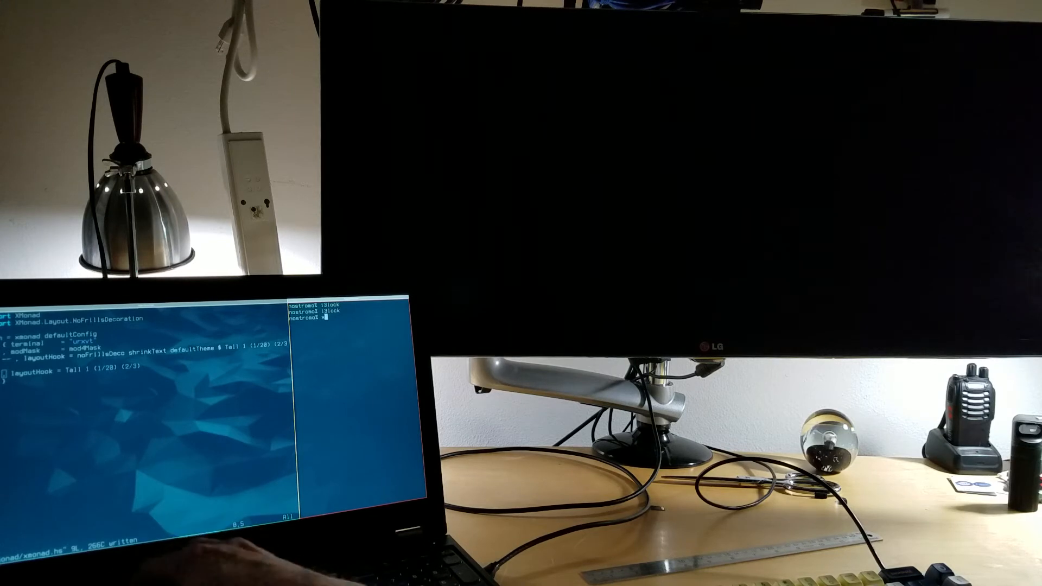
text(xrr)
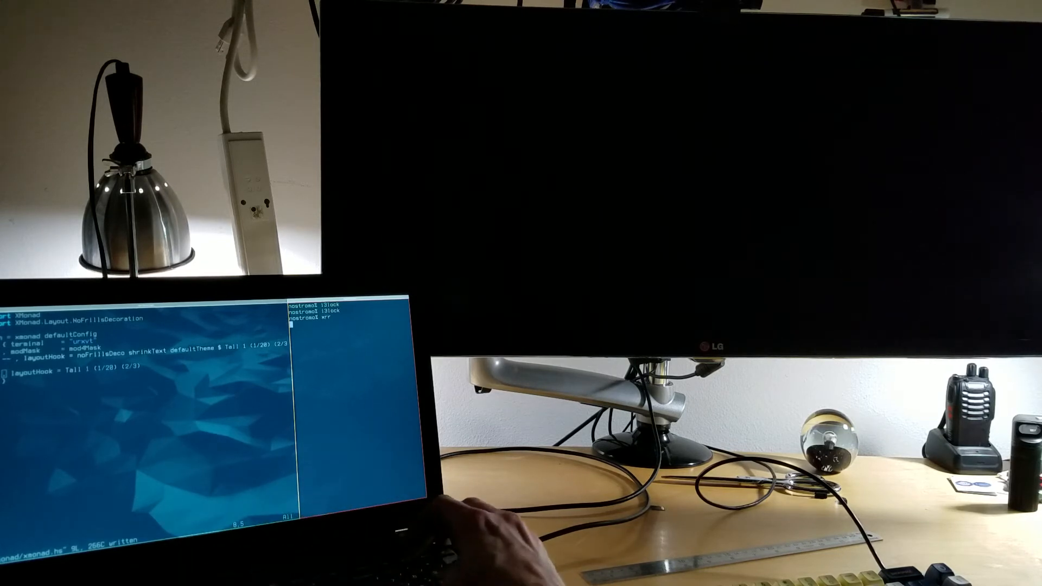